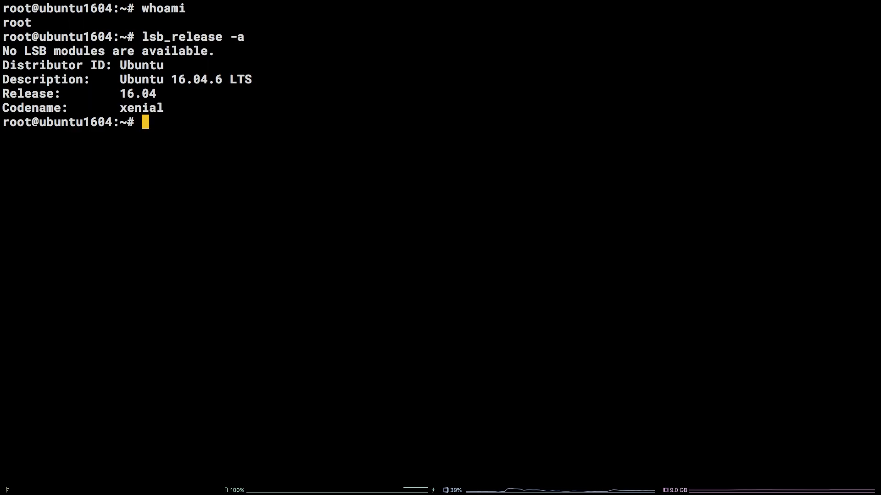
- Select the whoami and lsb_release output line before clearing the terminal
{"action": "left_click_drag", "start_coordinate": [118, 79], "coordinate": [252, 79]}
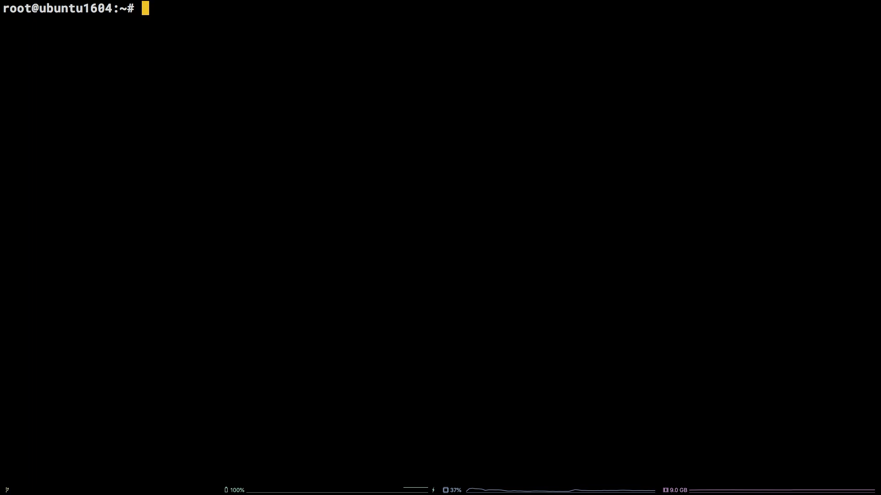
- Add the LibreOffice PPA with add-apt-repository ppa:libreoffice/ppa -y
{"action": "type", "text": "add-a"}
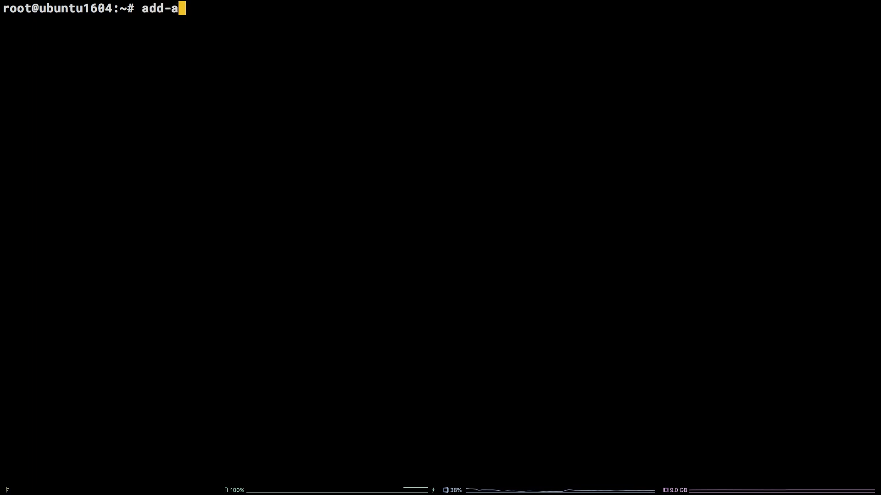
{"action": "type", "text": "pt-repository"}
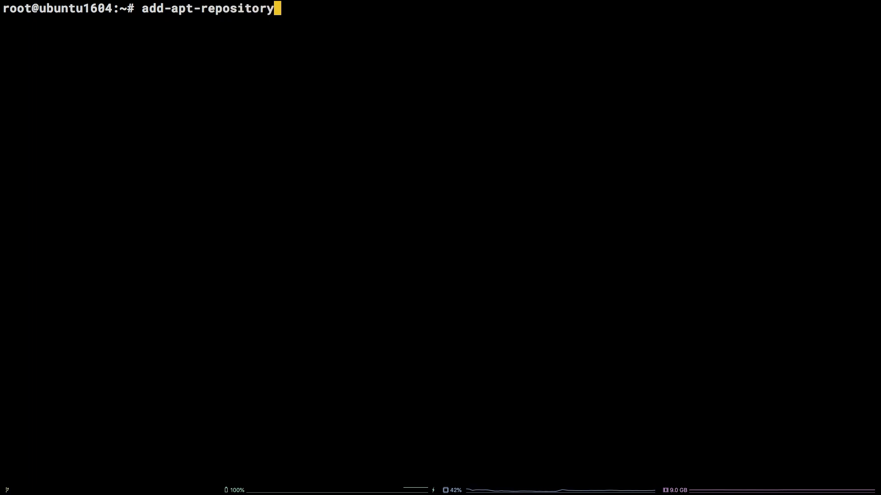
{"action": "type", "text": "ppa:"}
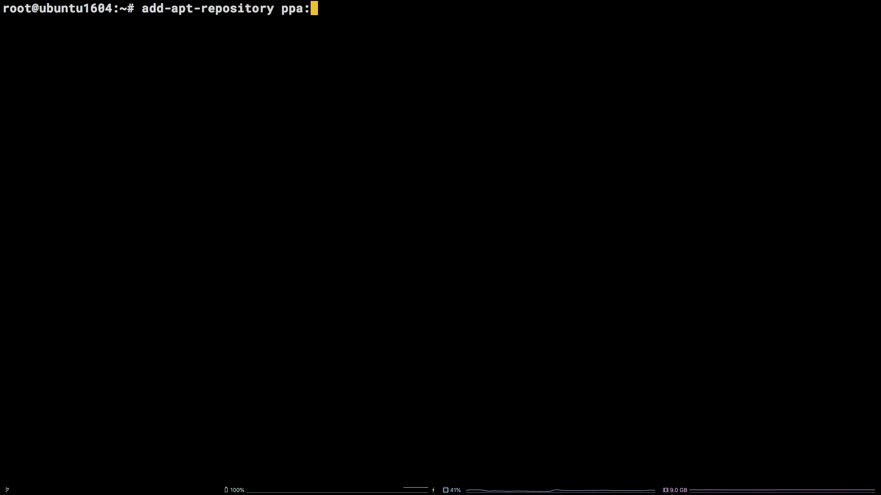
{"action": "type", "text": "libreoffice"}
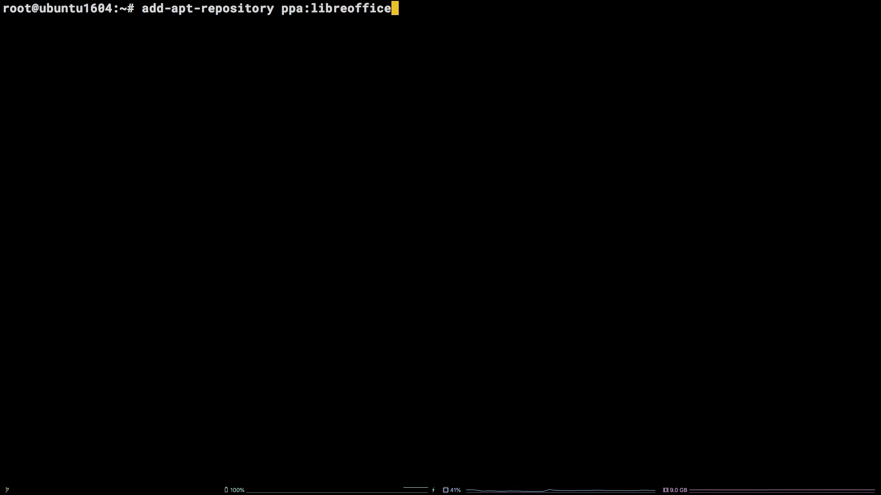
{"action": "type", "text": "/ppa -"}
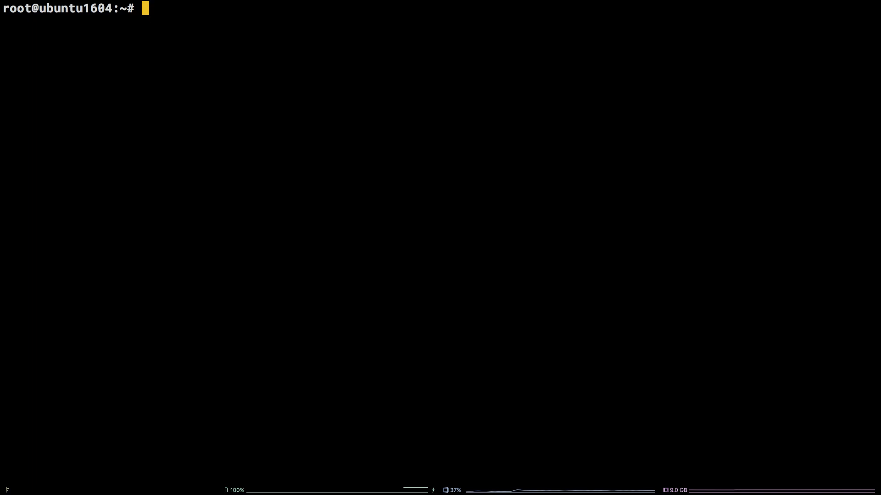
- Run apt update, then start typing apt install libreoffice
{"action": "type", "text": "apt update -y"}
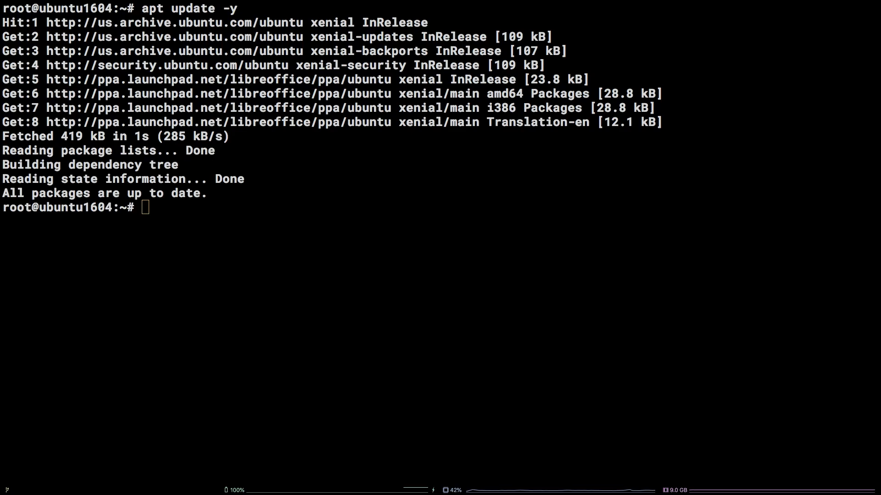
{"action": "type", "text": "apt ins"}
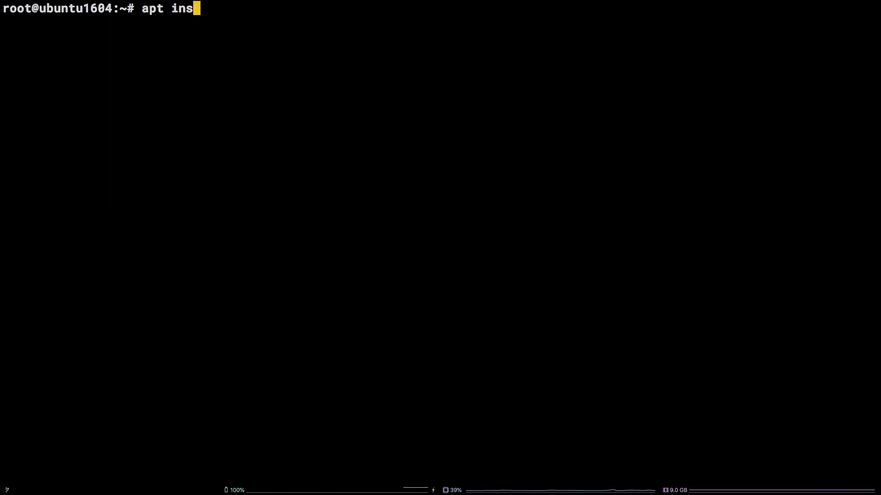
{"action": "type", "text": "tall libre"}
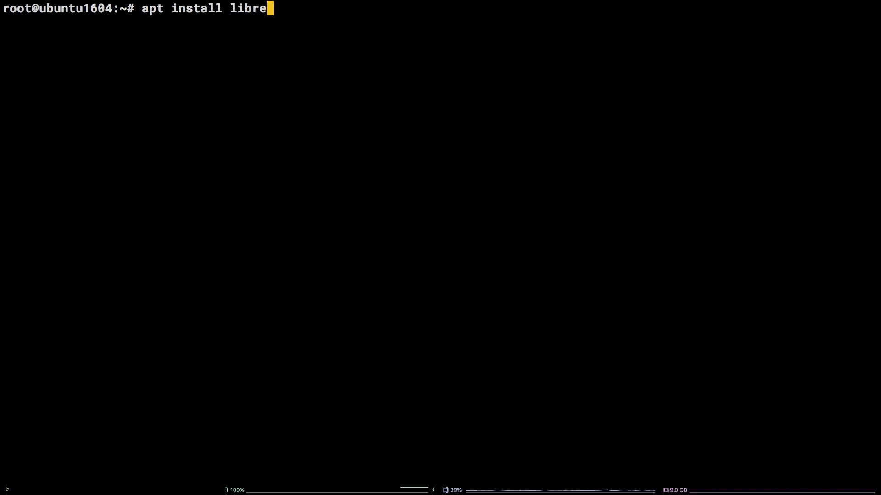